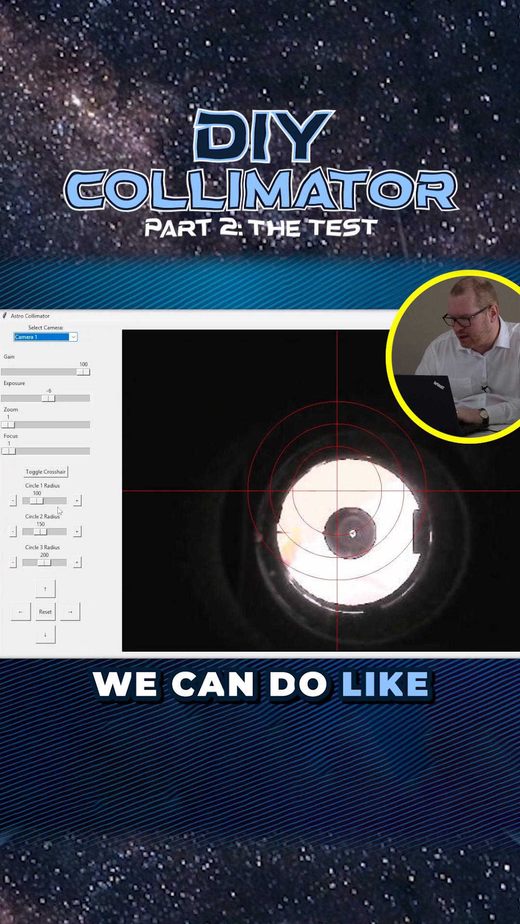
Raise exposure to -3 and shift the crosshair and rings lower in the view
drag(38, 533, 56, 532)
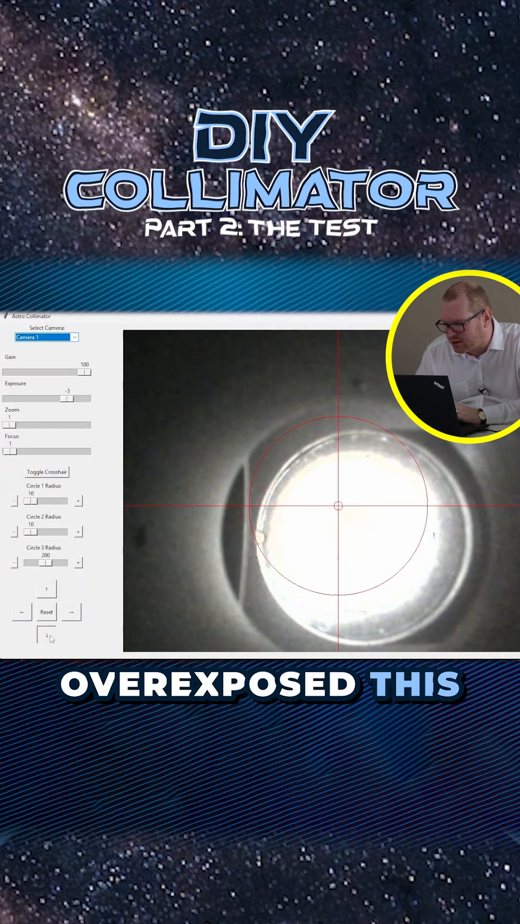
click(78, 563)
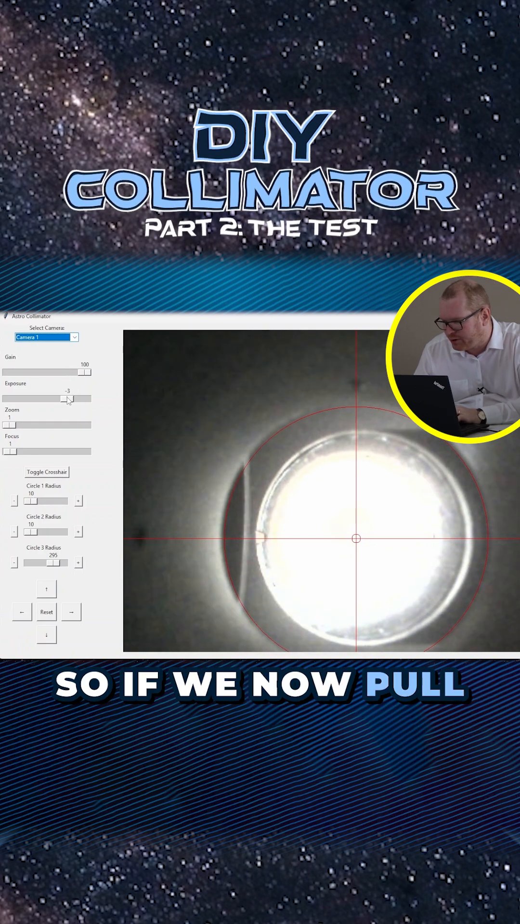
Lower the Exposure slider back to about -6 to darken the overexposed mirrors
drag(70, 399, 50, 399)
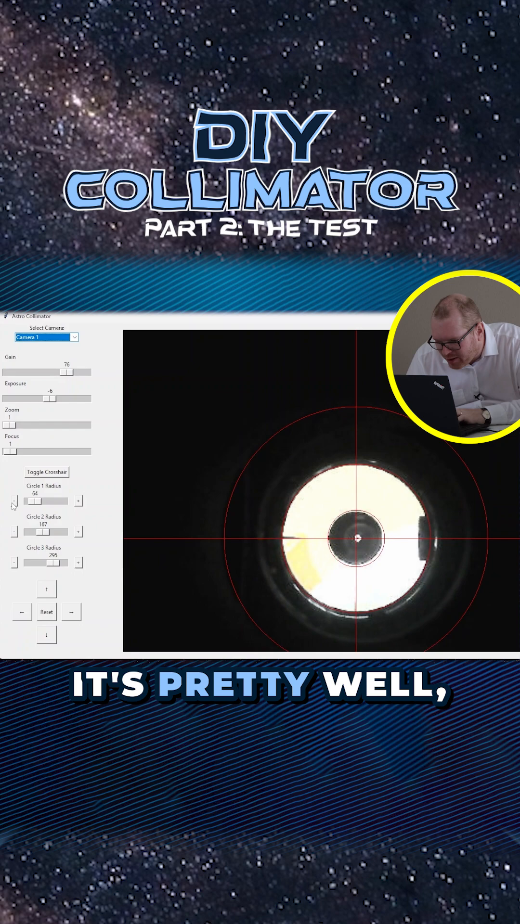
Nudge Circle 1 Radius down to 63, keeping Circle 2 at 167
click(14, 501)
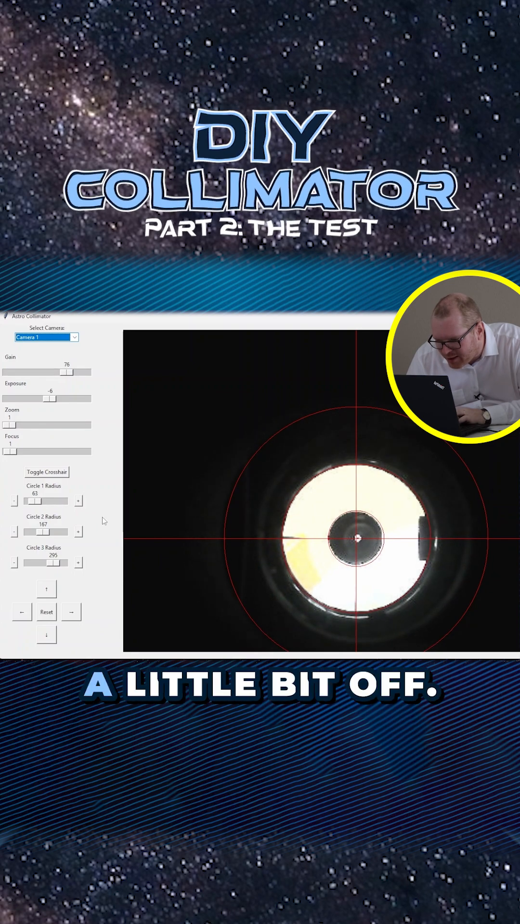